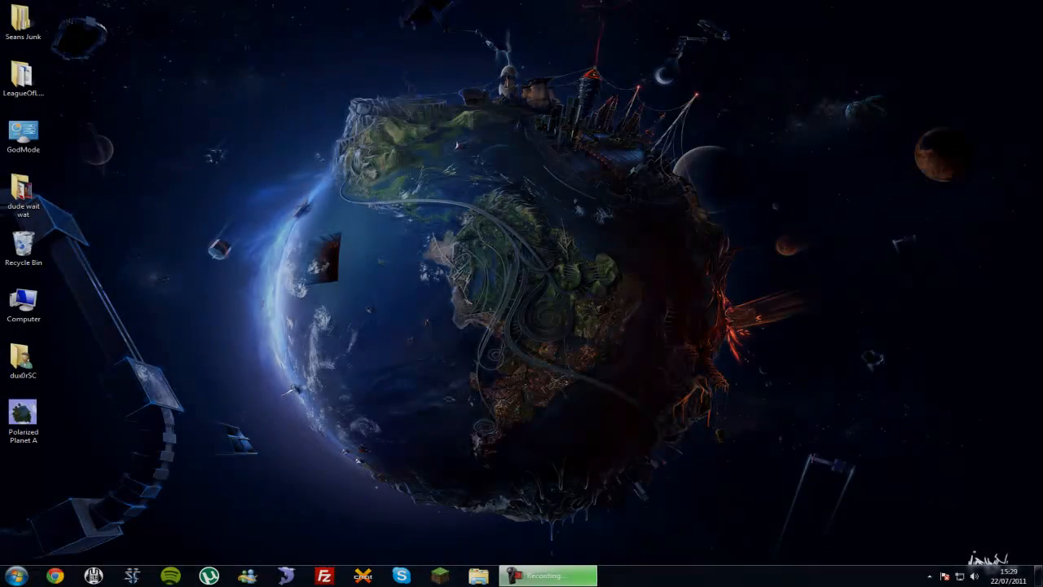
pyautogui.moveTo(589, 378)
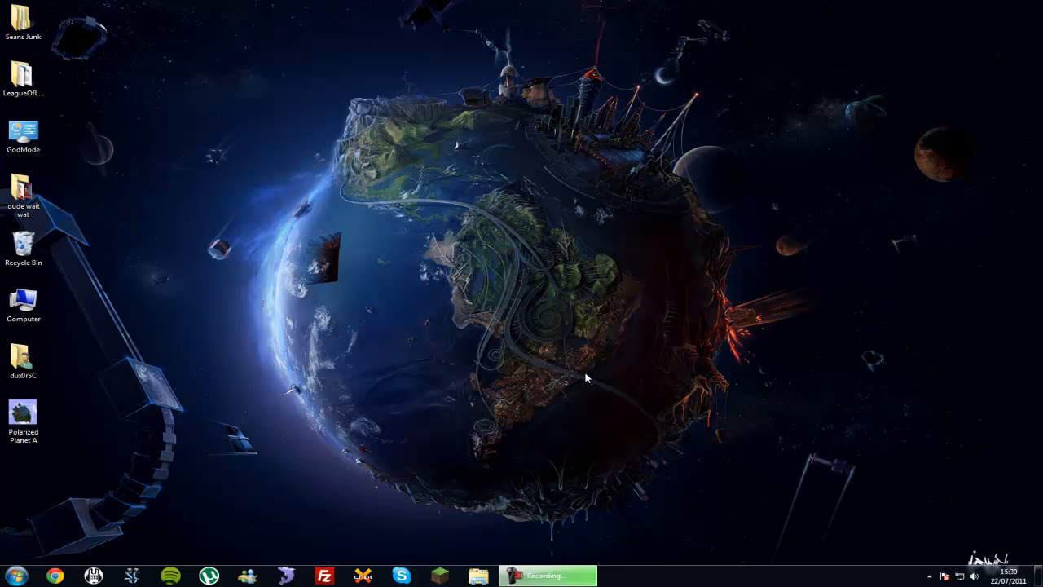
pyautogui.moveTo(346, 311)
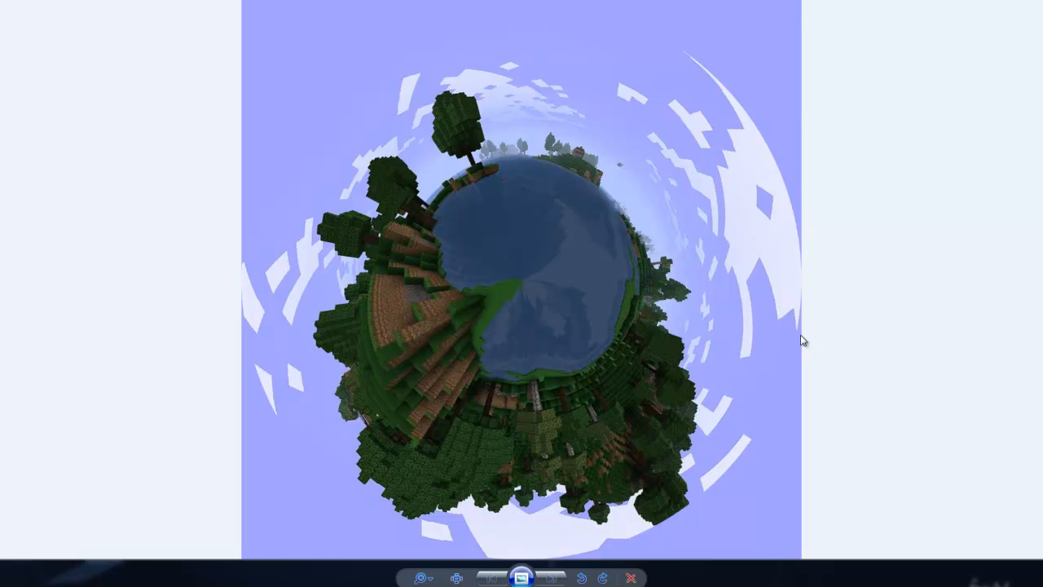
pyautogui.moveTo(825, 303)
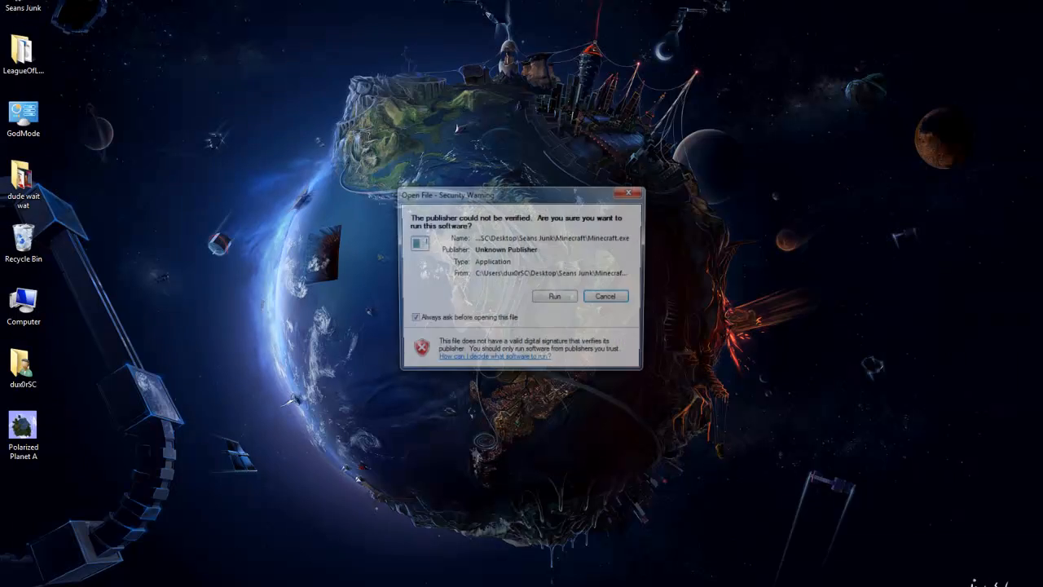
# Allow Minecraft to run and connect to the play.myriadcraft.net multiplayer server.
pyautogui.click(555, 297)
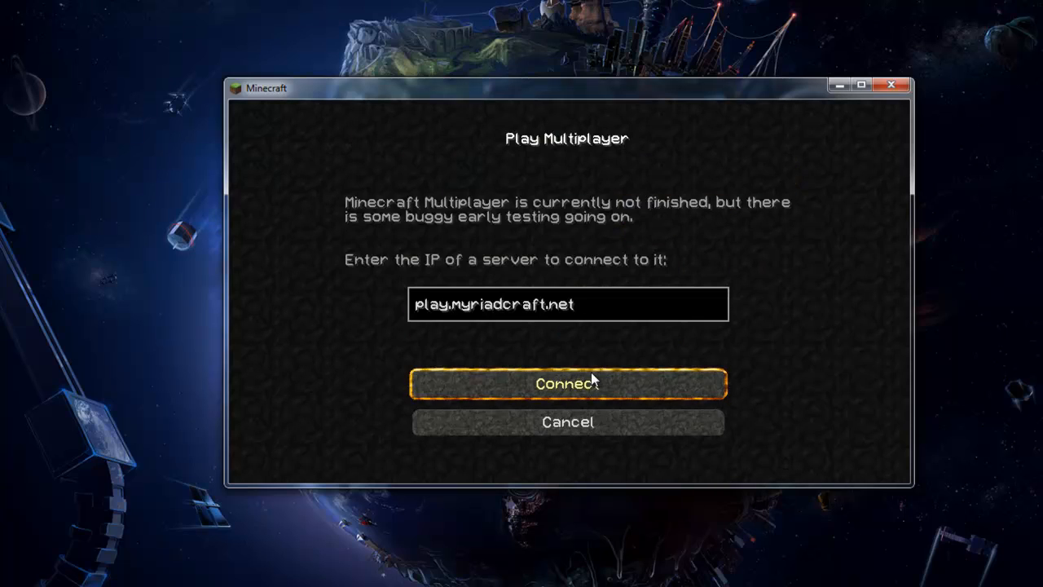
pyautogui.click(567, 385)
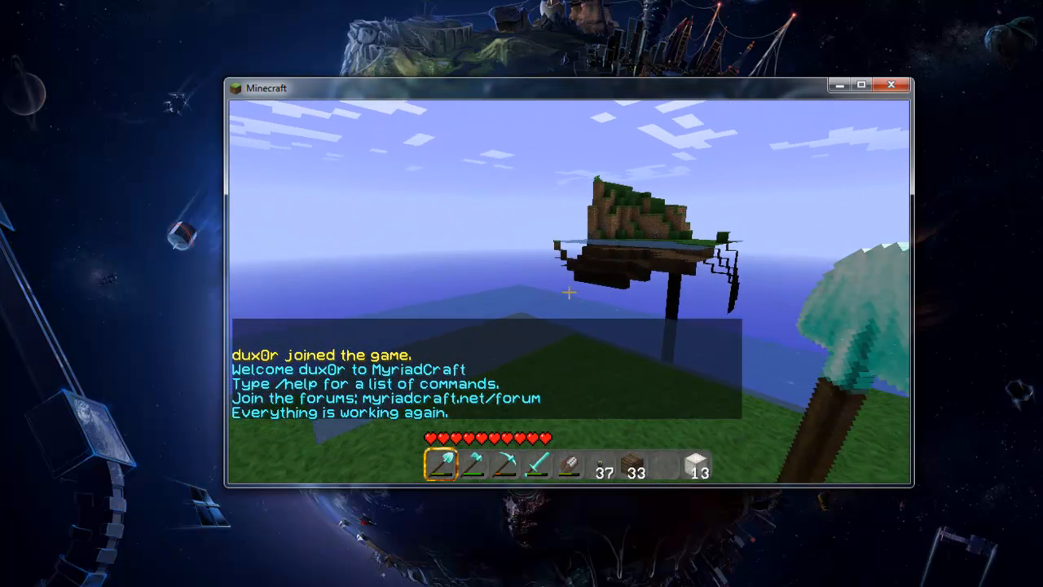
pyautogui.press('Escape')
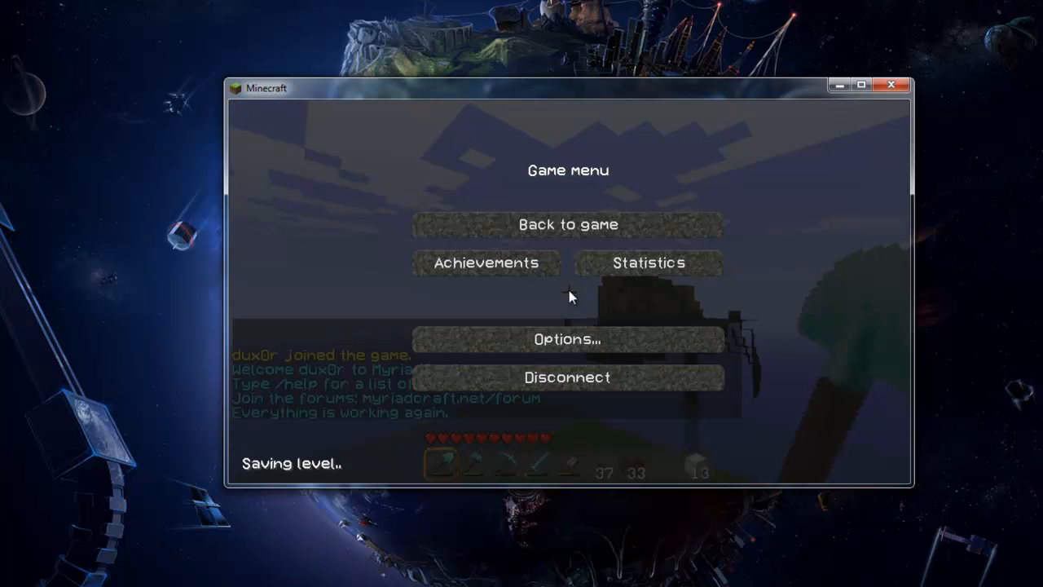
pyautogui.click(567, 339)
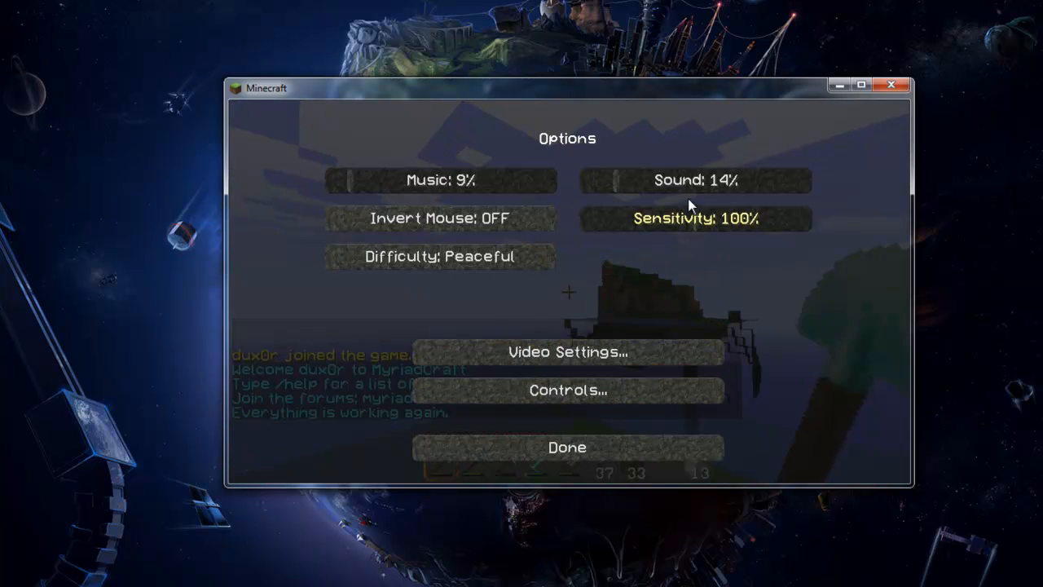
pyautogui.click(568, 352)
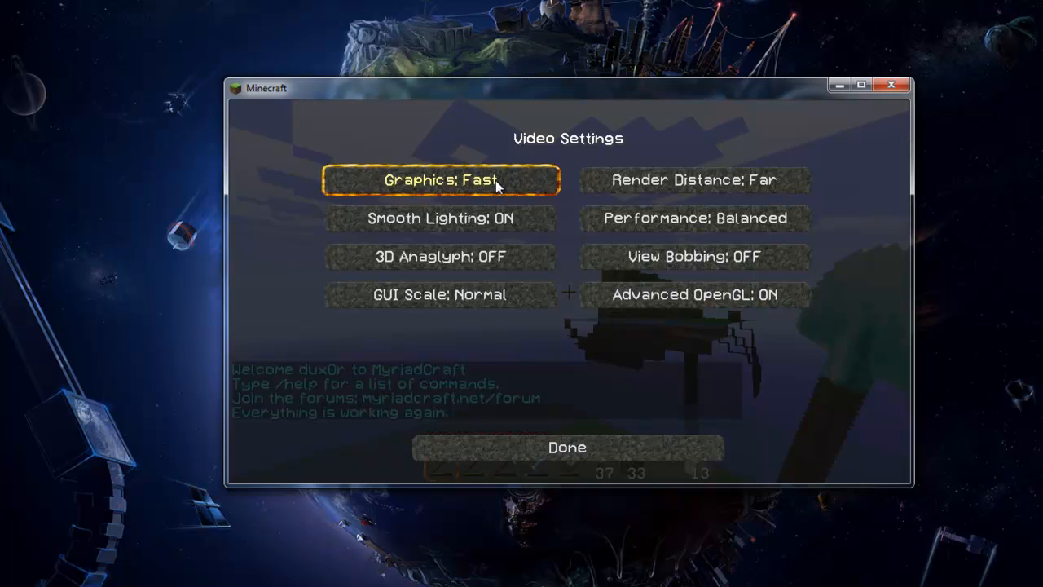
pyautogui.moveTo(632, 182)
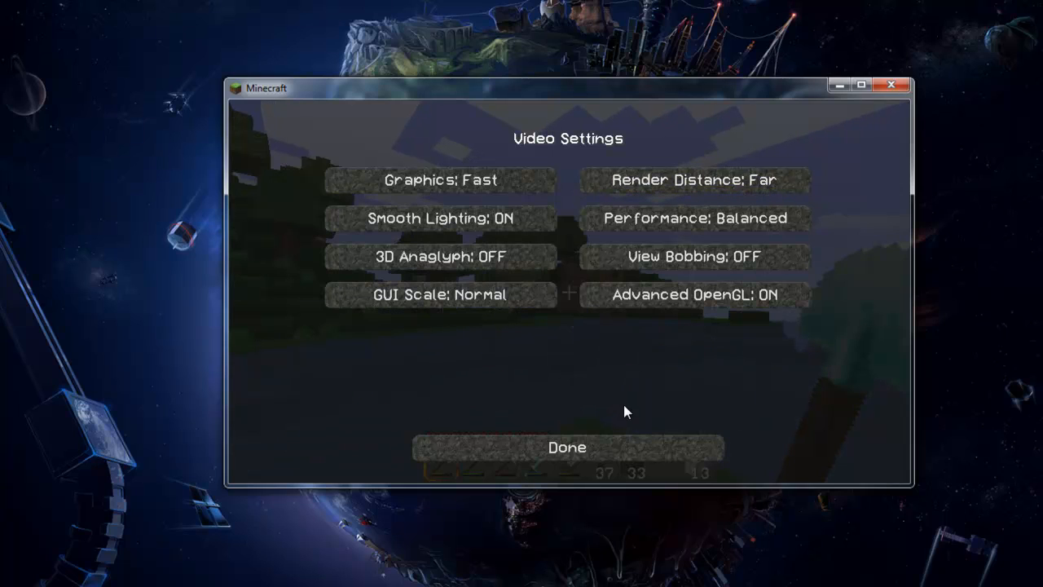
pyautogui.click(567, 447)
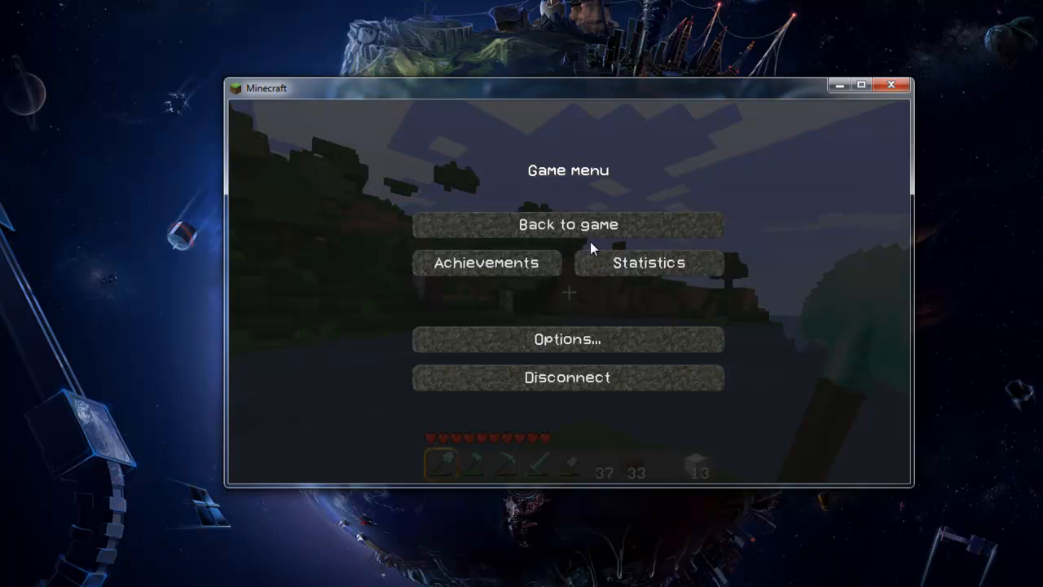
pyautogui.click(567, 225)
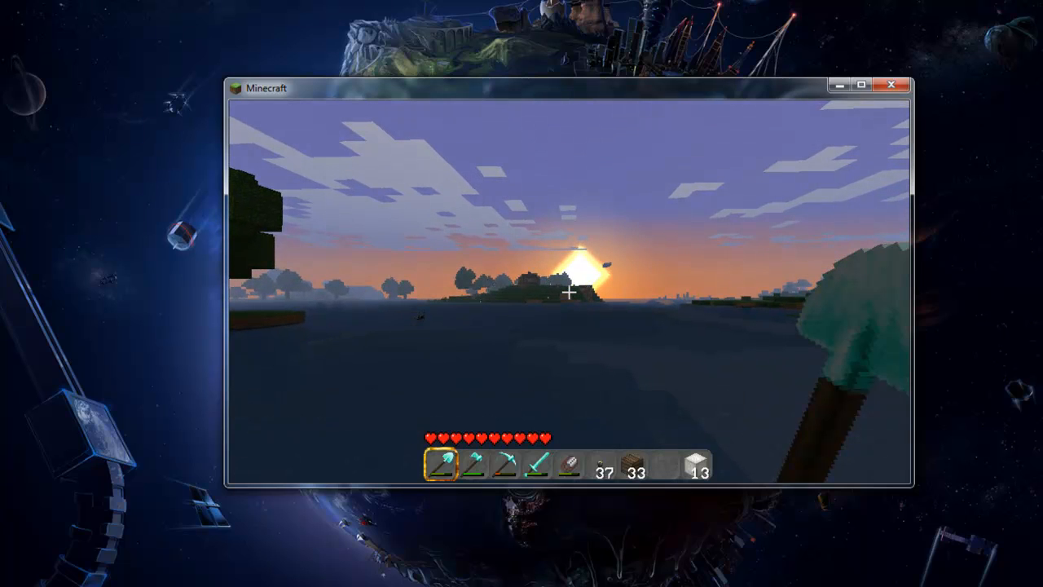
# Capture a screenshot of the sunset view over the lake for the panorama ring.
pyautogui.press('t')
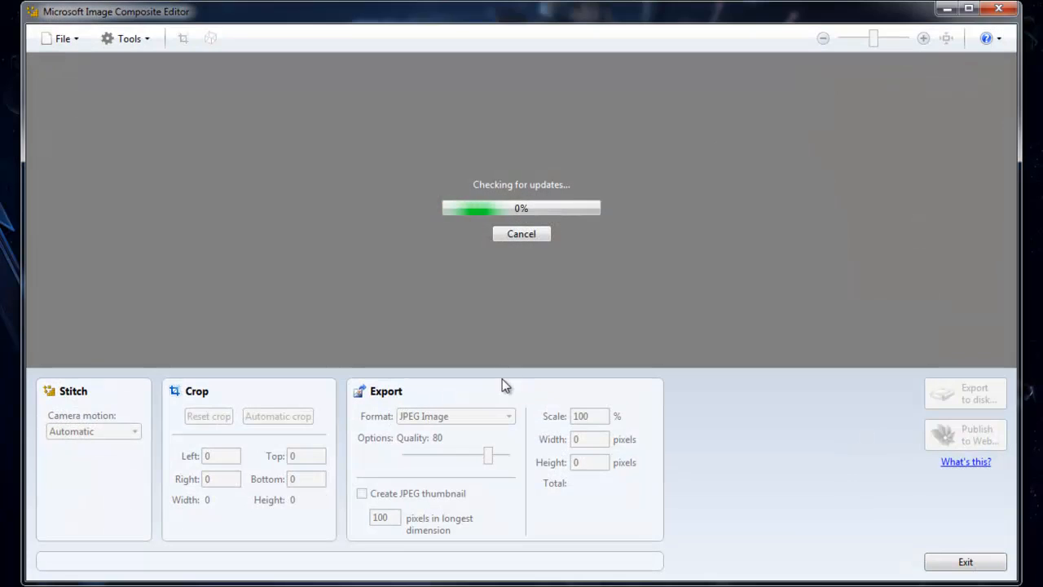
# Skip the update check, auto-crop the stitched panorama and export it as a JPEG to the Desktop.
pyautogui.click(522, 235)
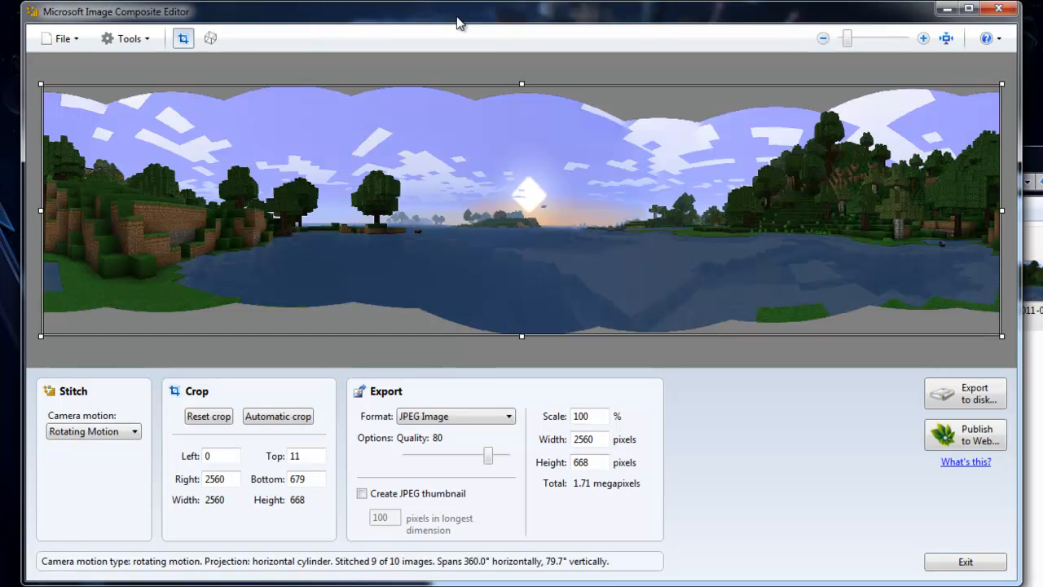
pyautogui.moveTo(349, 323)
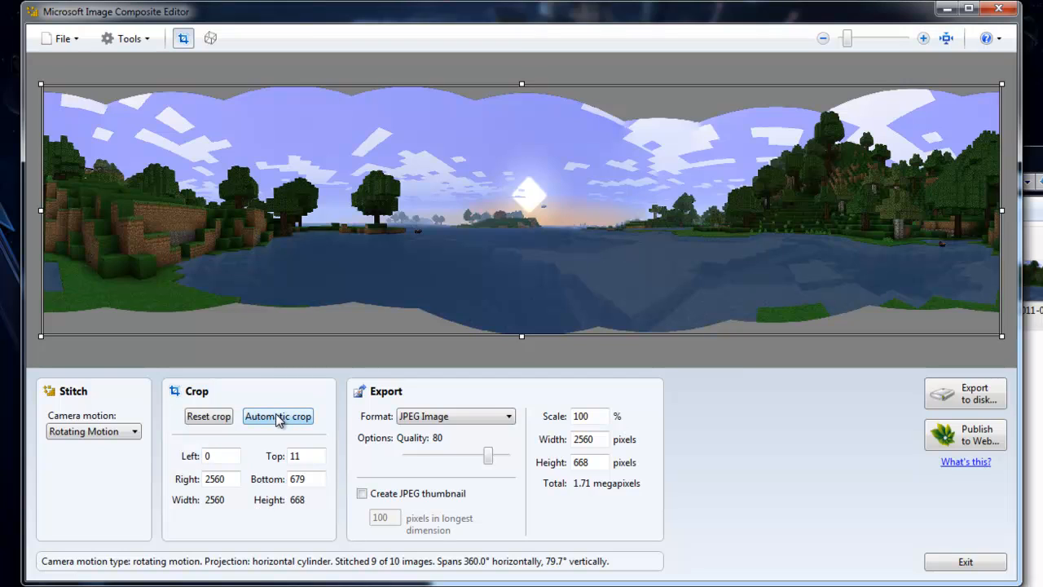
pyautogui.click(278, 416)
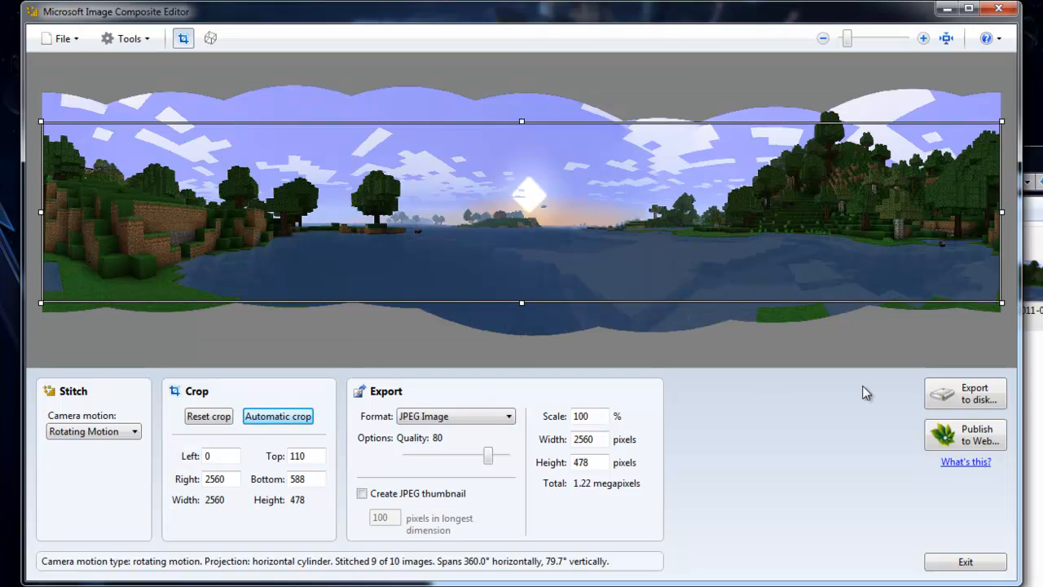
pyautogui.click(965, 393)
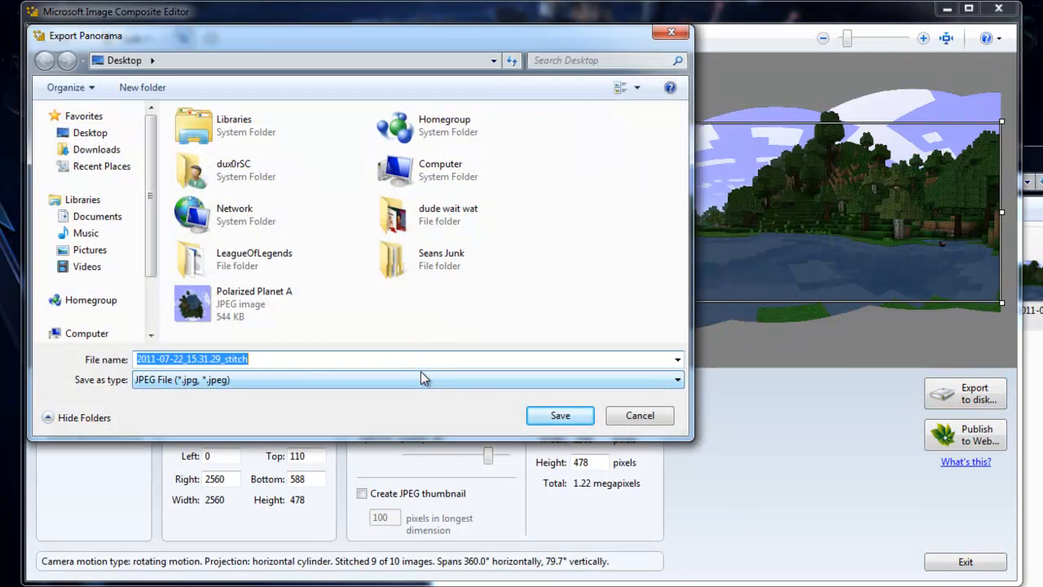
pyautogui.click(560, 415)
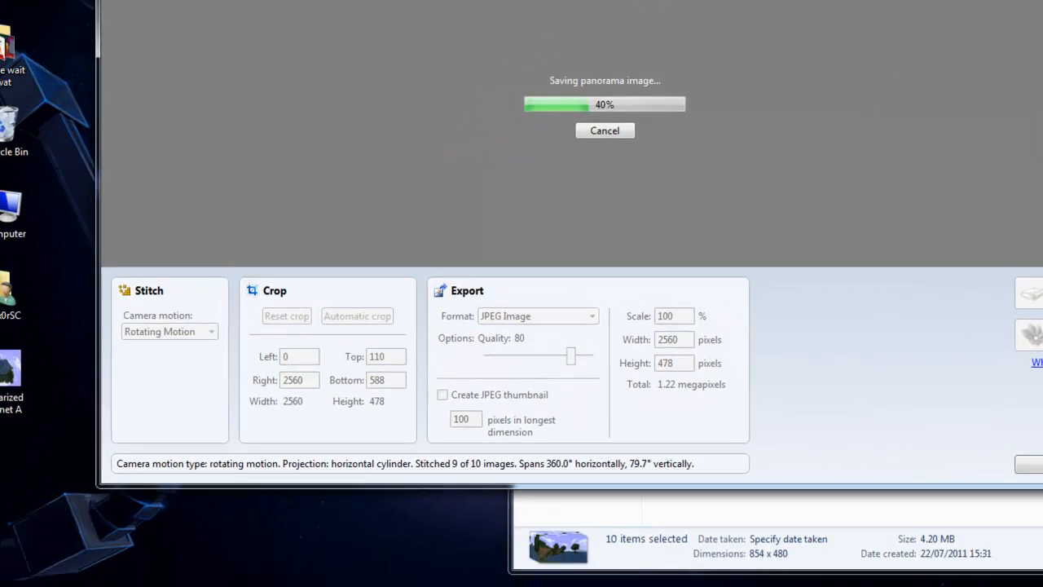
pyautogui.click(12, 562)
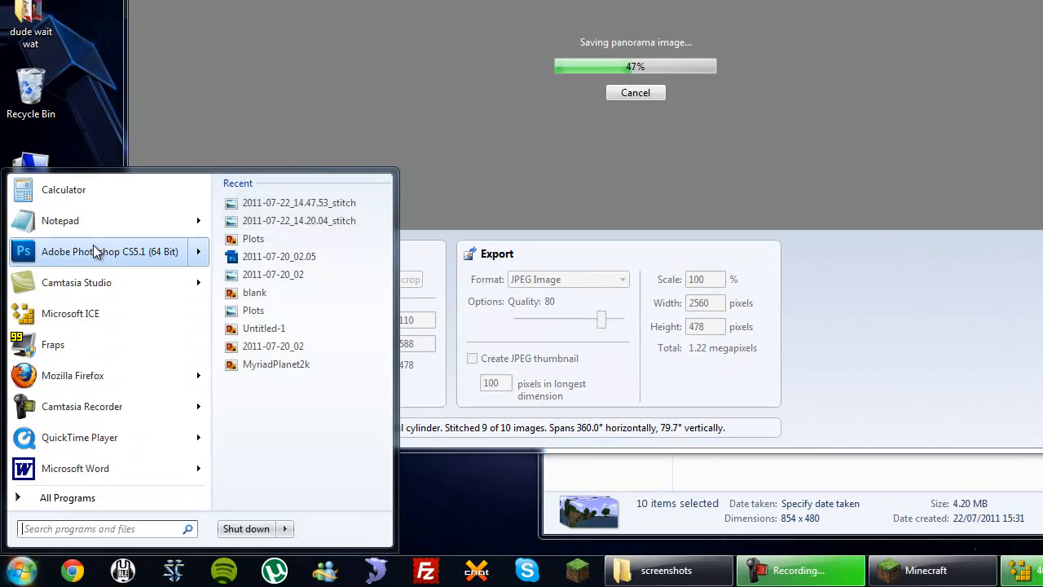
# Launch Adobe Photoshop CS5.1 from the Start menu to edit the stitched panorama.
pyautogui.click(558, 437)
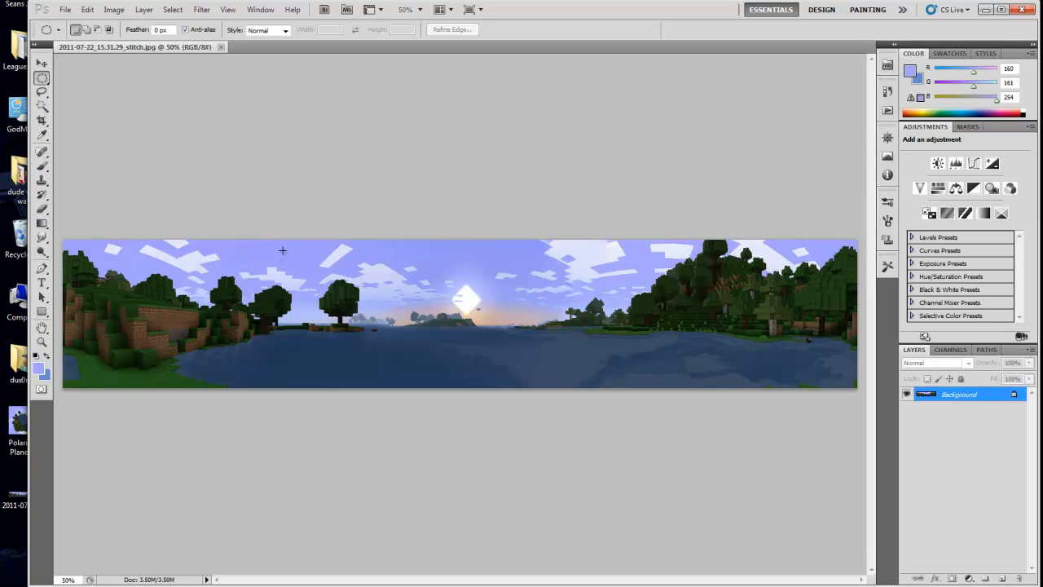
pyautogui.moveTo(111, 10)
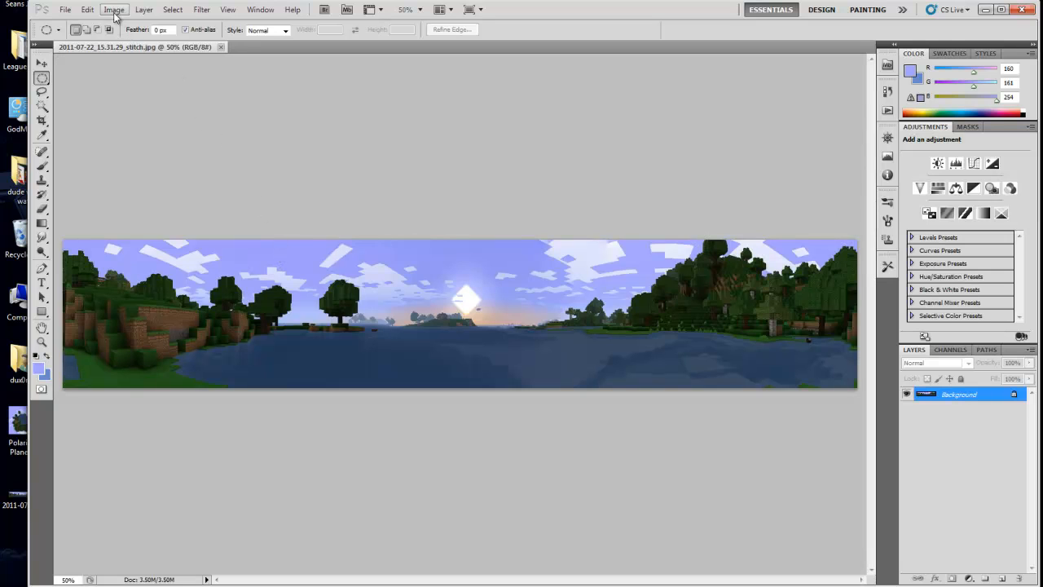
# Resize the panorama to 2560×2560 pixels with proportions unconstrained.
pyautogui.click(111, 9)
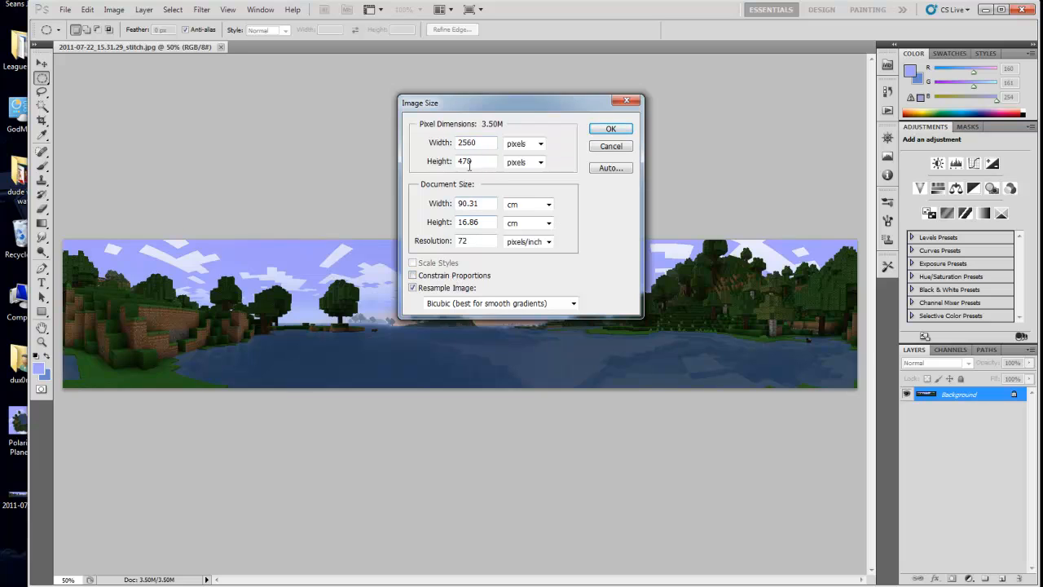
pyautogui.write('2560')
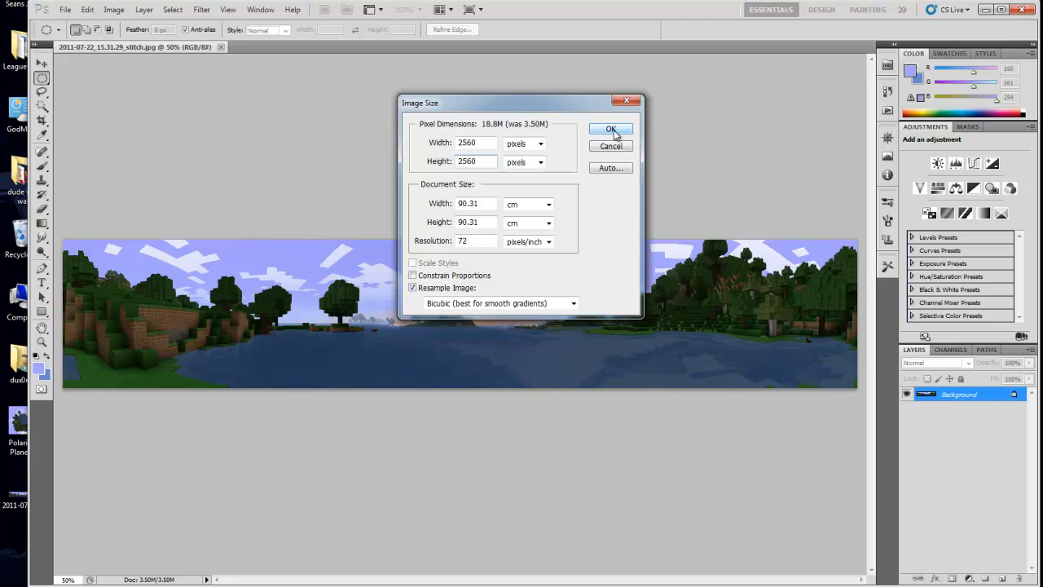
pyautogui.click(610, 128)
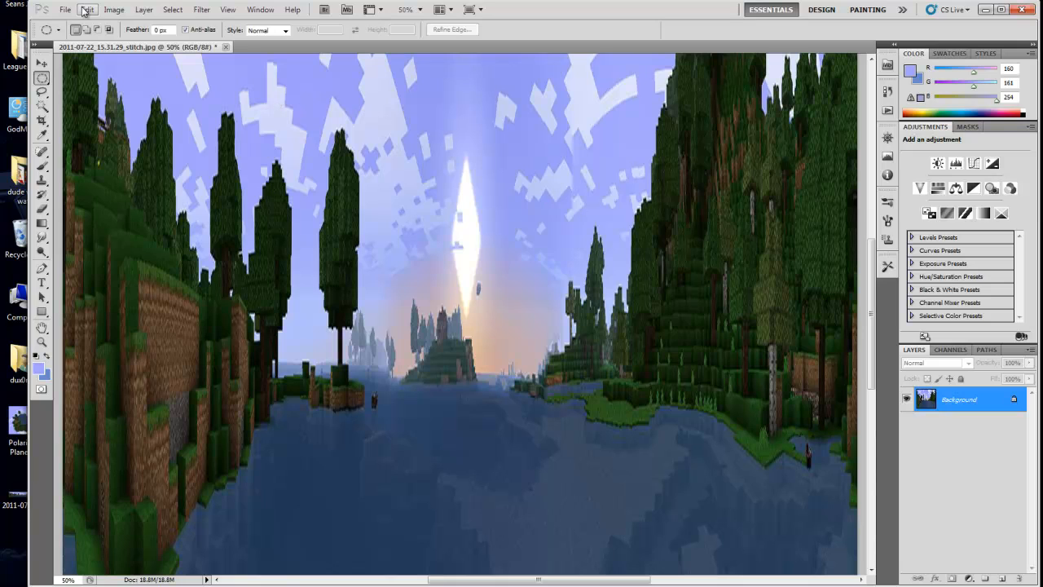
pyautogui.moveTo(172, 10)
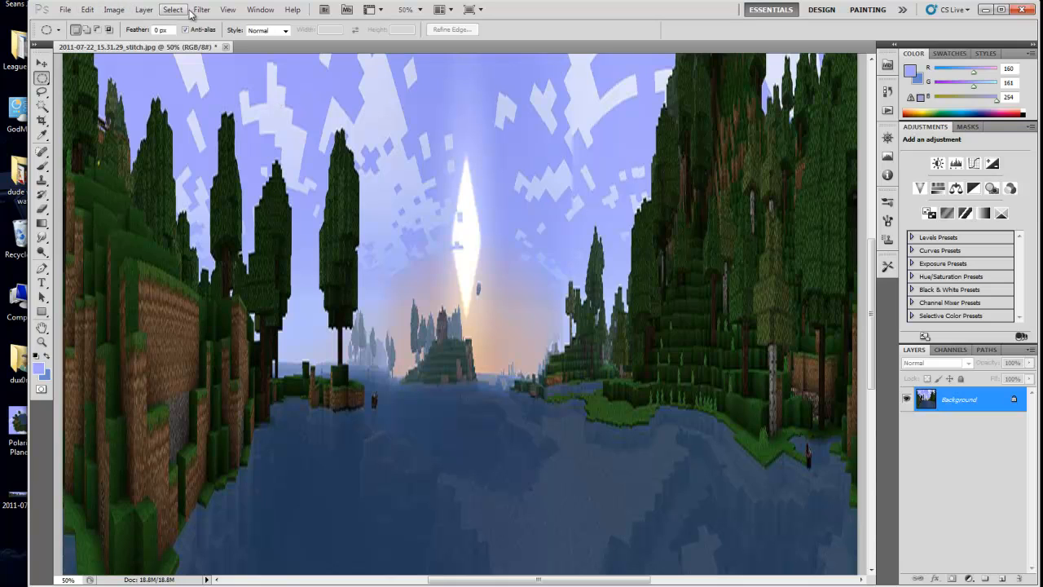
# Rotate the square panorama 180° so the sky sits at the bottom.
pyautogui.click(116, 9)
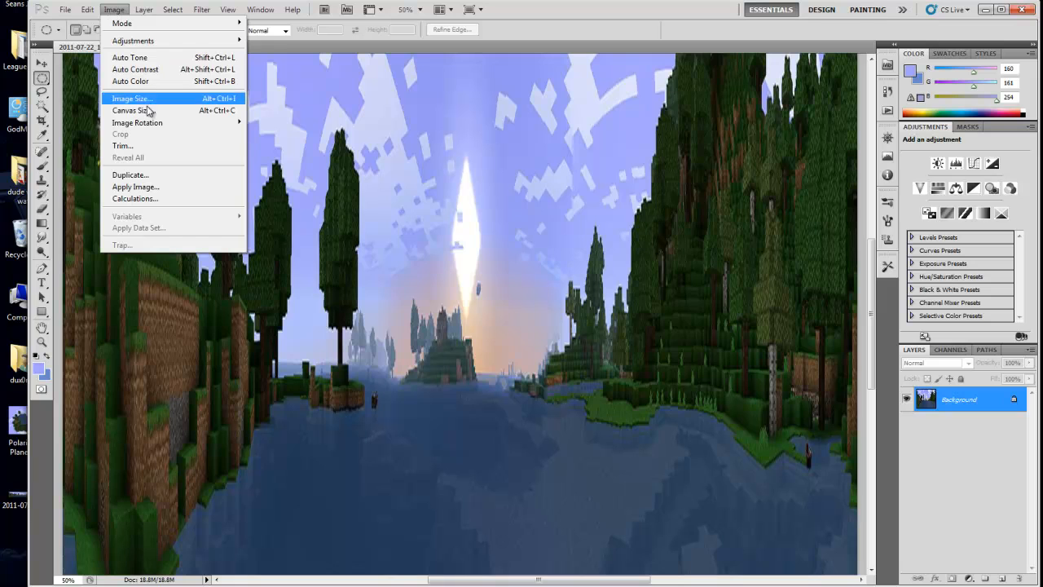
pyautogui.moveTo(137, 122)
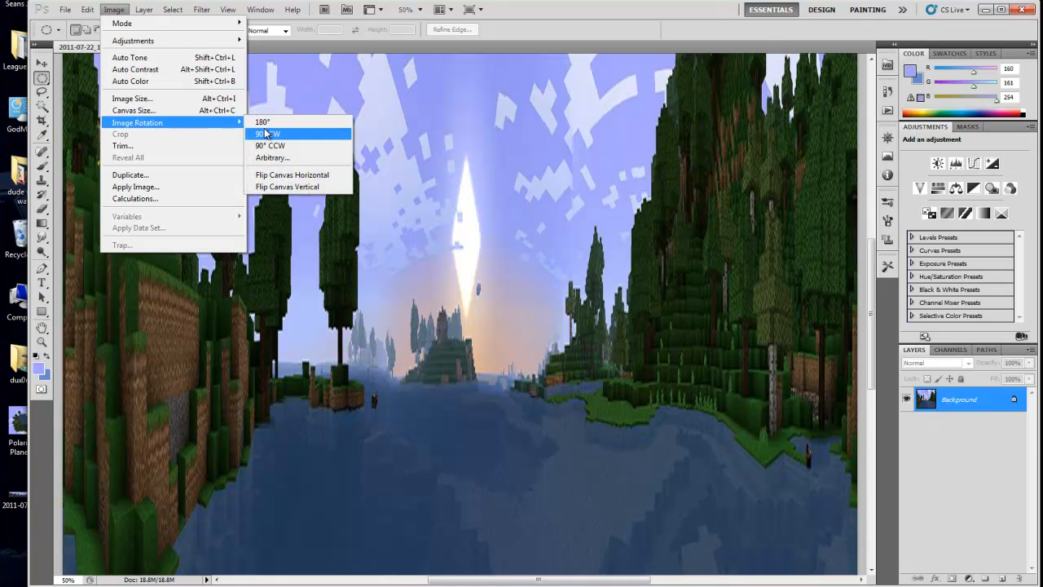
pyautogui.click(261, 121)
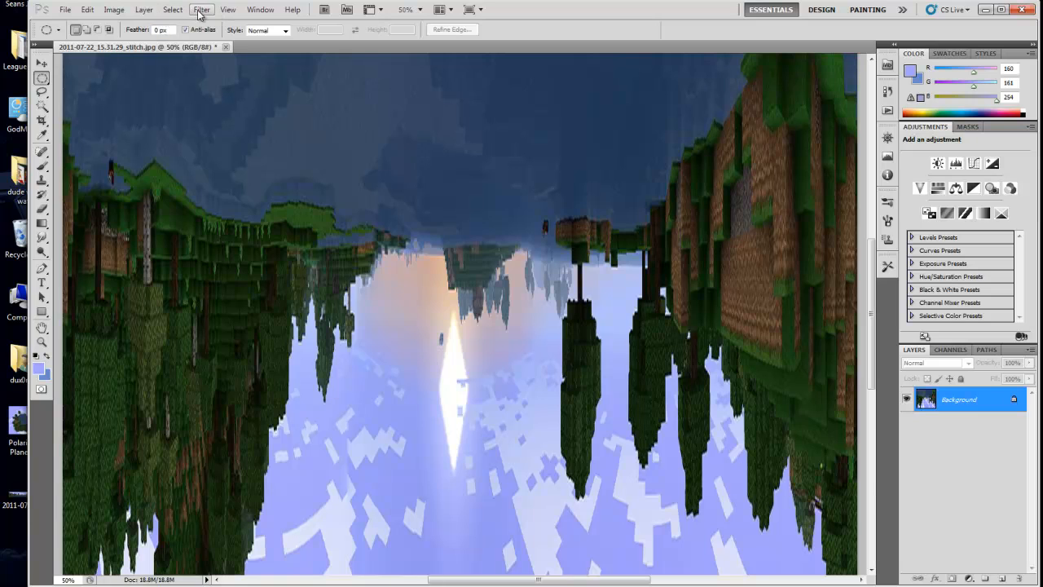
# Apply Polar Coordinates (Rectangular to Polar) to bend the panorama into a round planet.
pyautogui.click(204, 9)
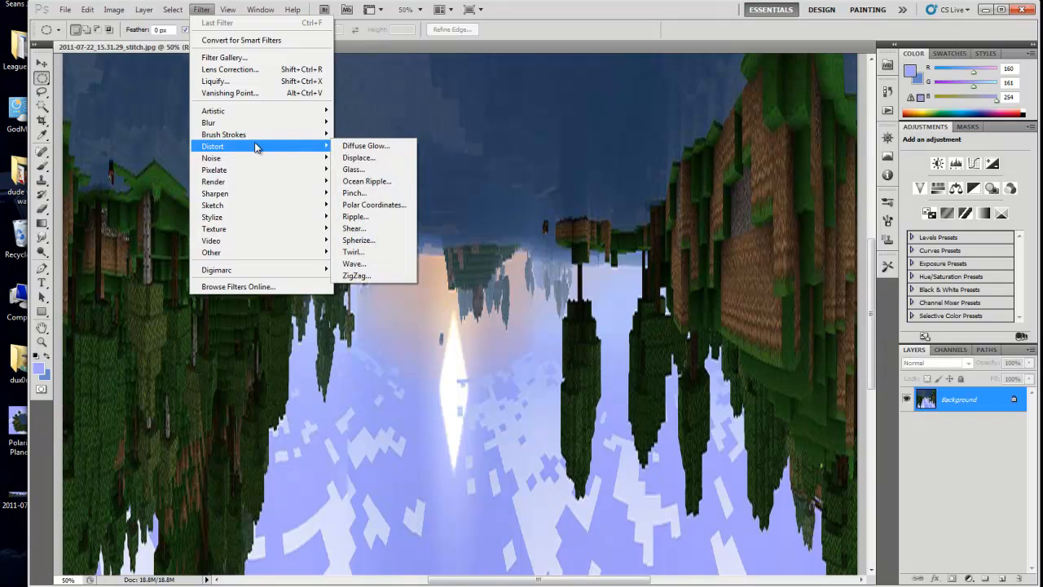
pyautogui.click(375, 205)
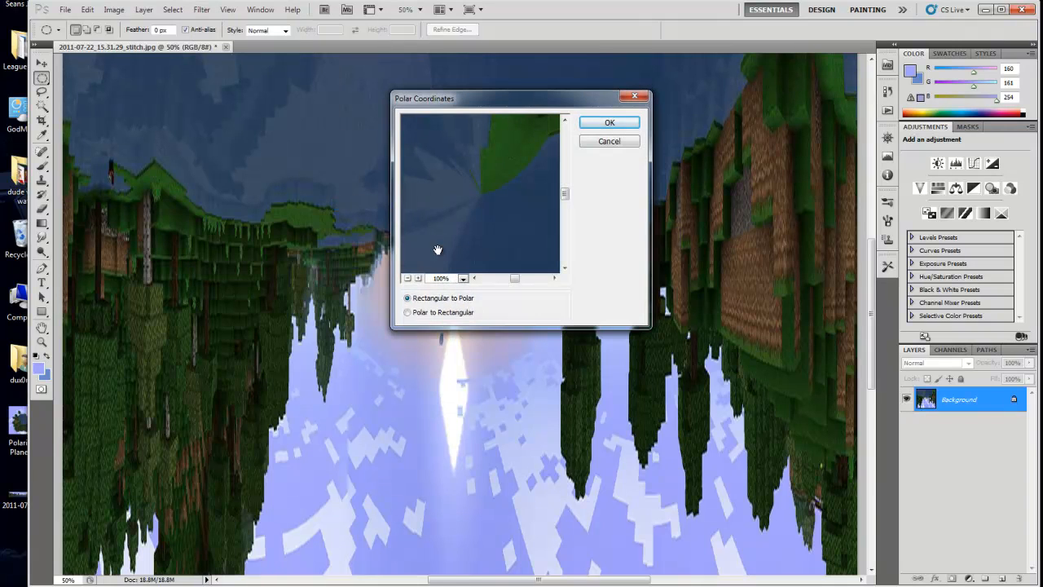
pyautogui.click(411, 278)
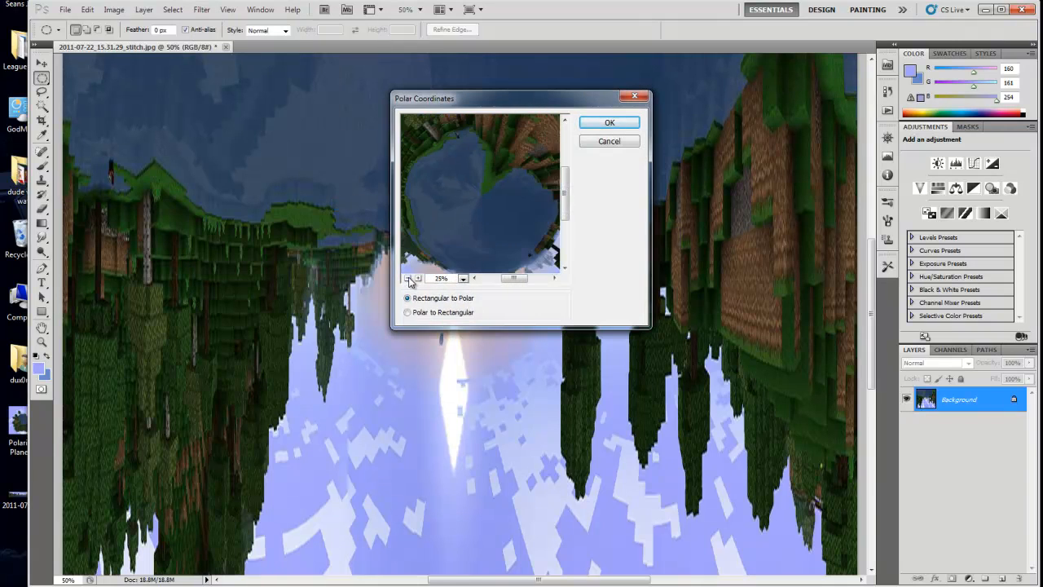
pyautogui.click(408, 278)
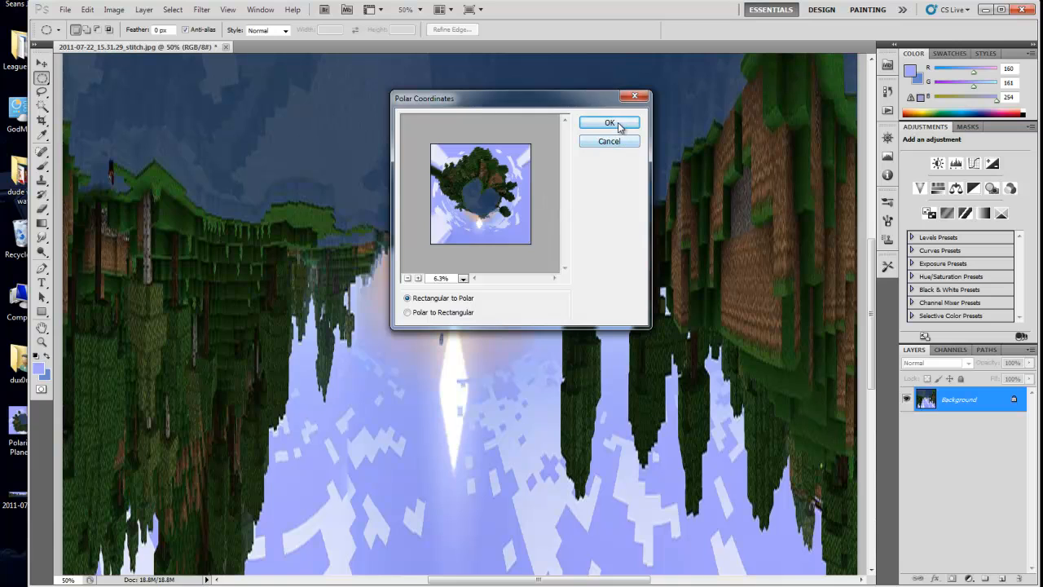
pyautogui.click(610, 122)
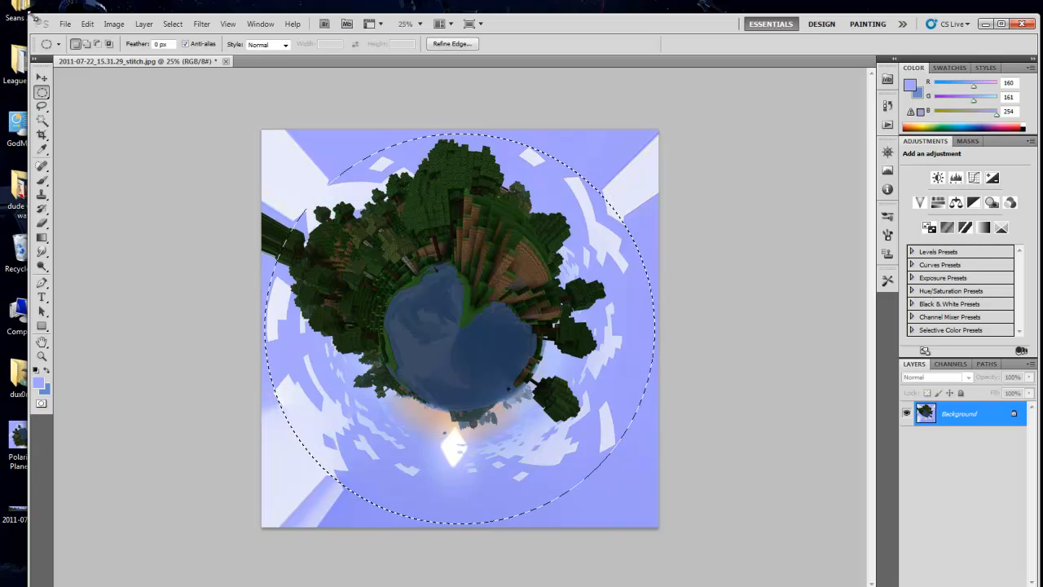
# Select the similar sky colours in the corners and fill them with flat lavender.
pyautogui.click(113, 25)
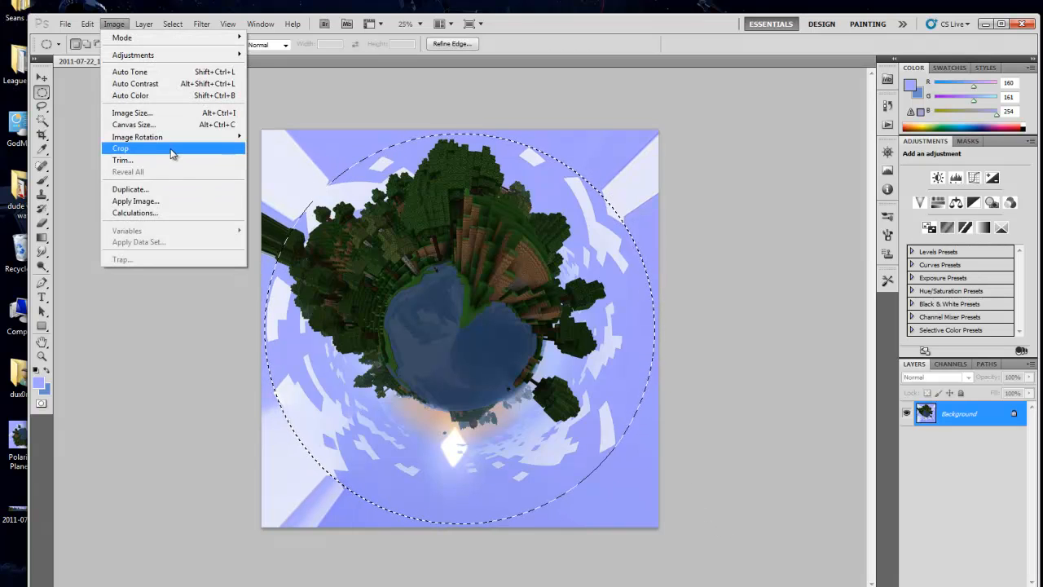
pyautogui.click(173, 23)
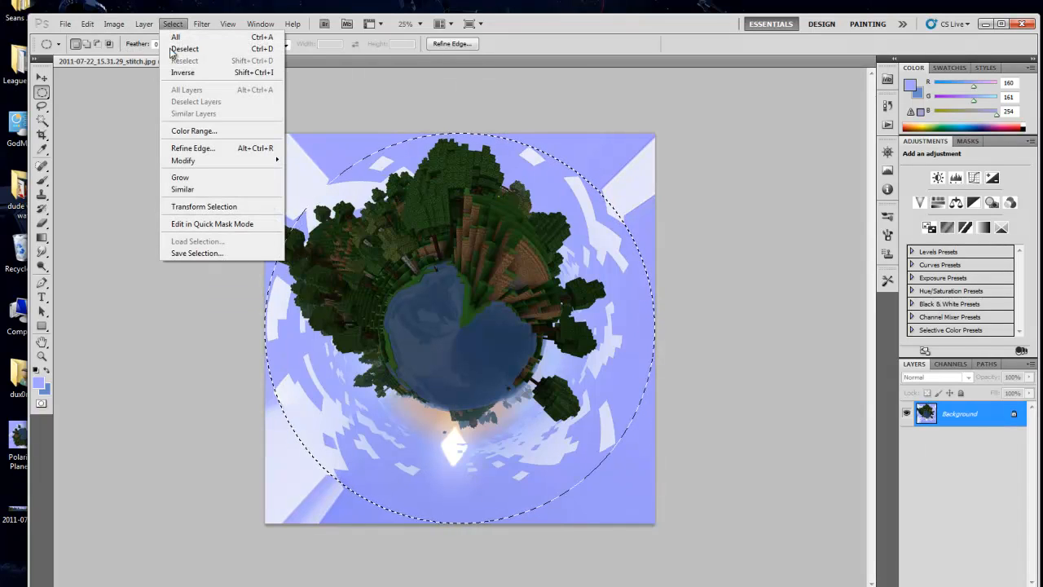
pyautogui.moveTo(210, 190)
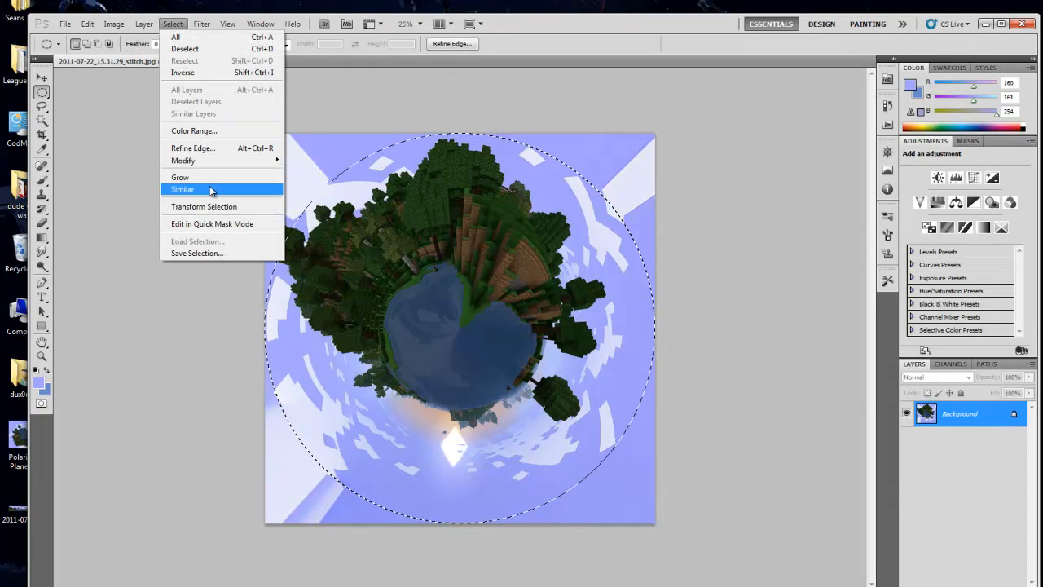
pyautogui.click(183, 72)
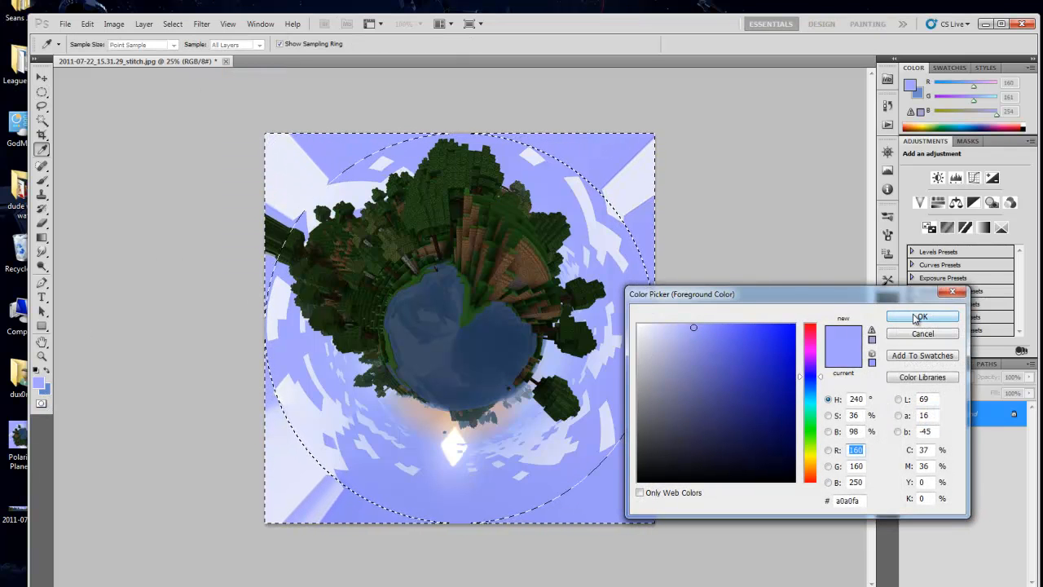
pyautogui.click(85, 24)
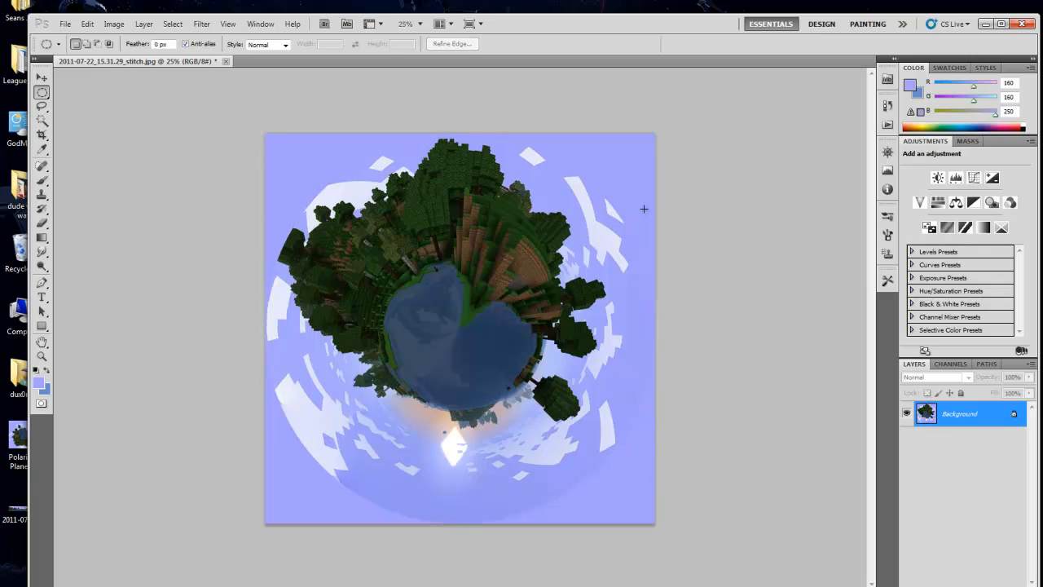
pyautogui.moveTo(717, 206)
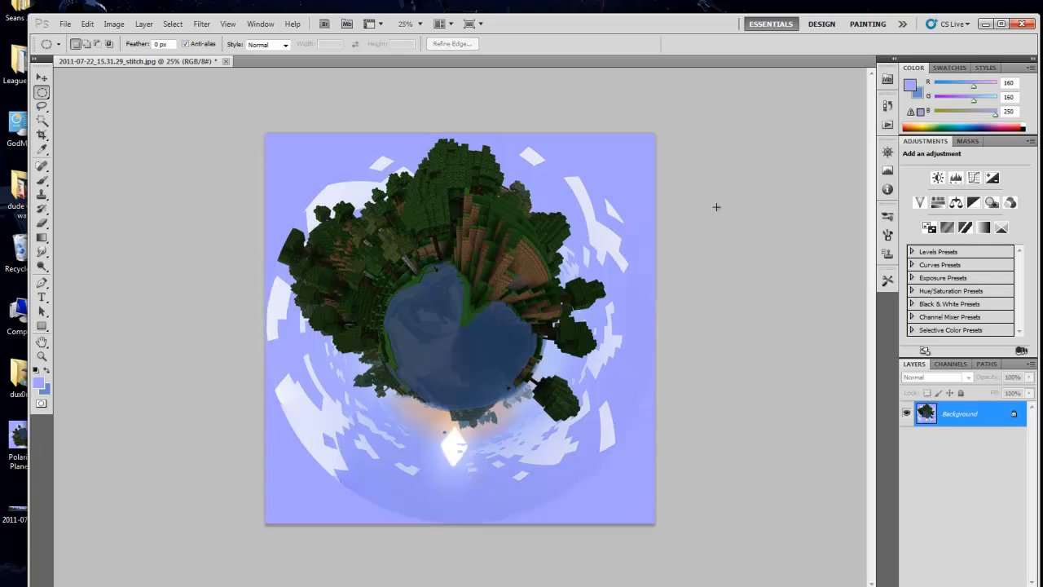
pyautogui.moveTo(637, 421)
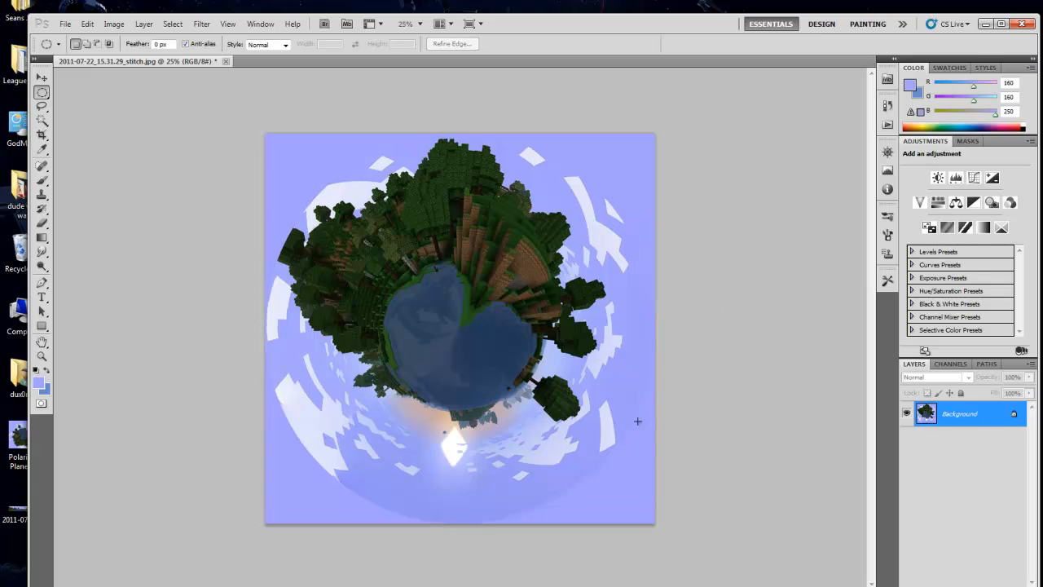
pyautogui.moveTo(590, 497)
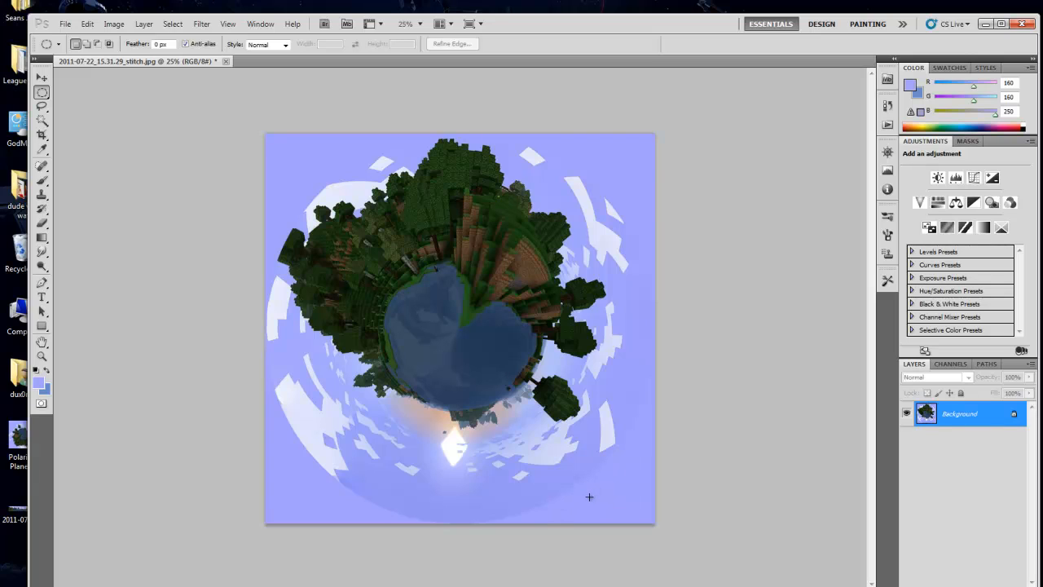
pyautogui.moveTo(556, 520)
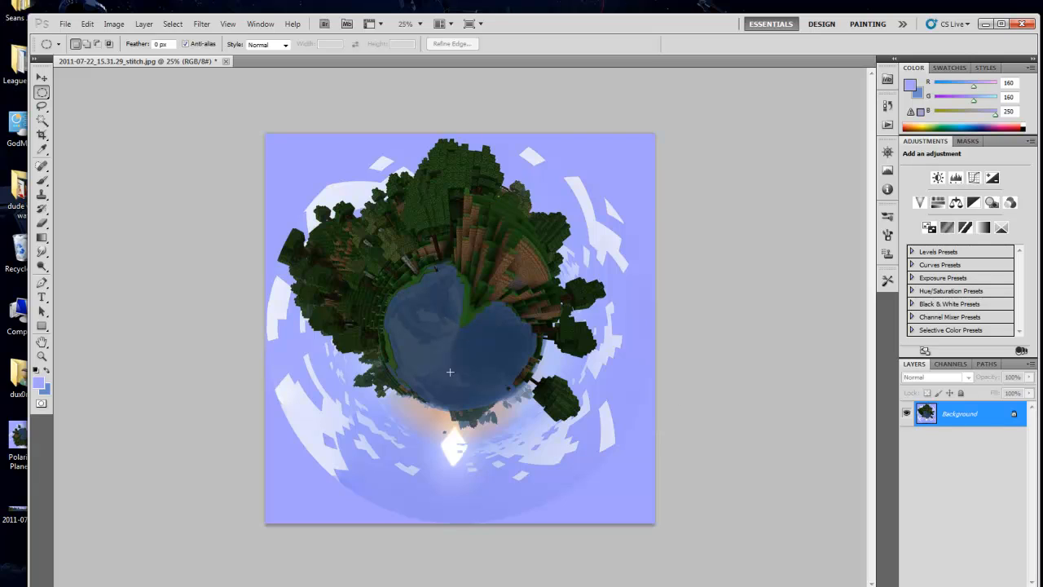
pyautogui.moveTo(470, 333)
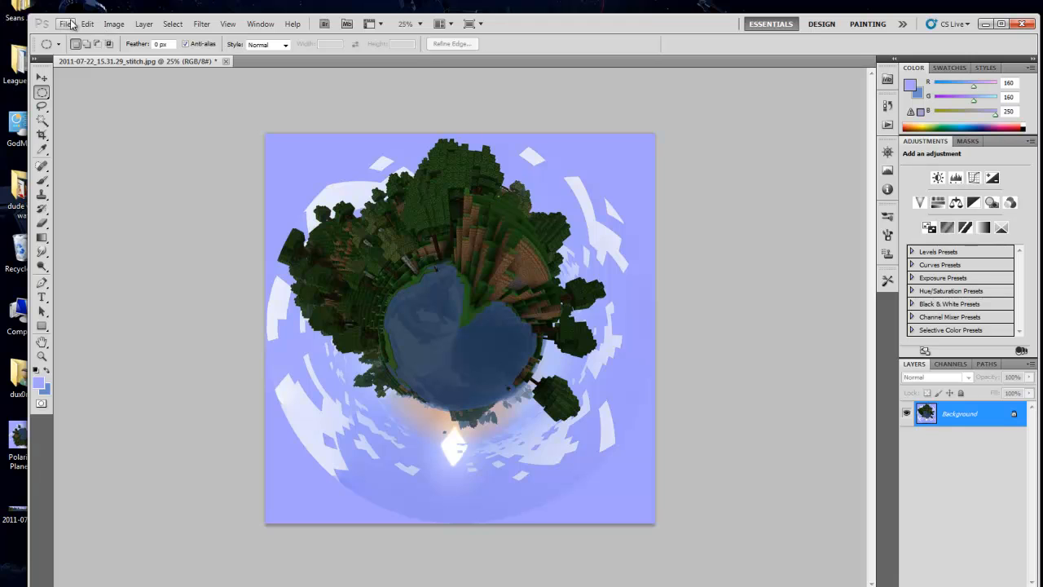
# Save the finished tiny planet as a JPEG on the Desktop via Save As.
pyautogui.click(65, 23)
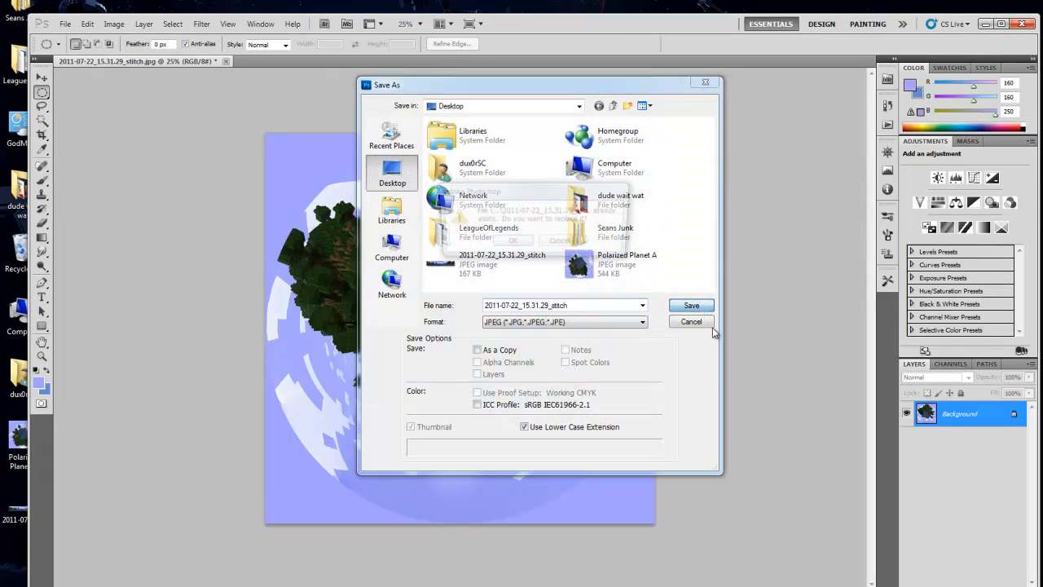
pyautogui.click(692, 305)
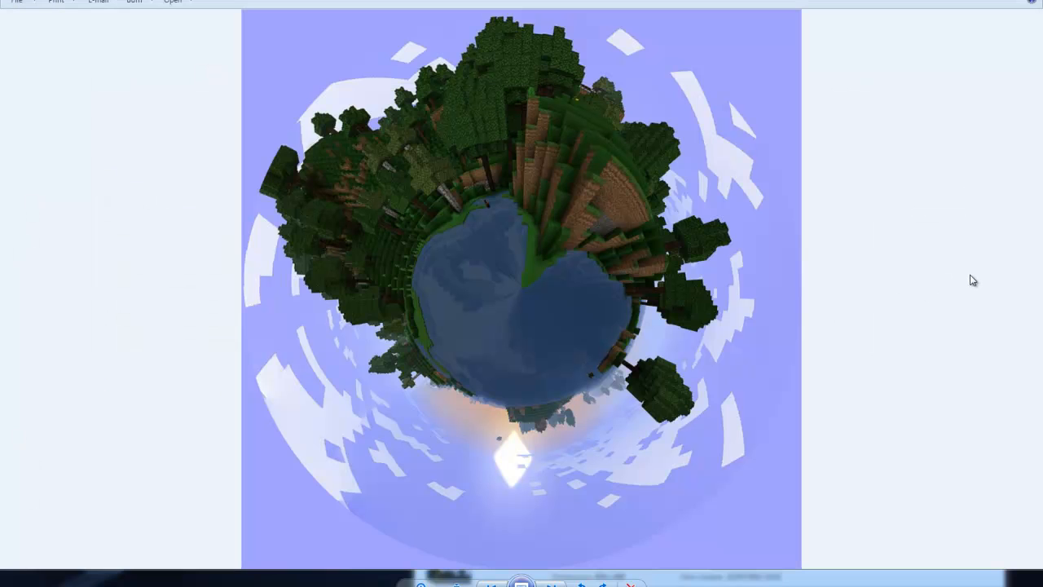
pyautogui.moveTo(613, 304)
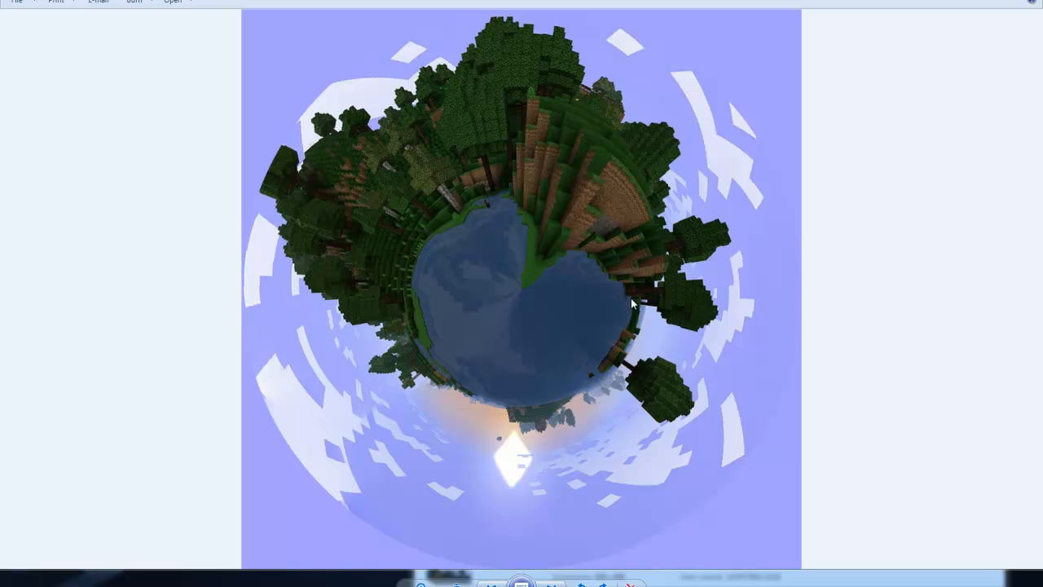